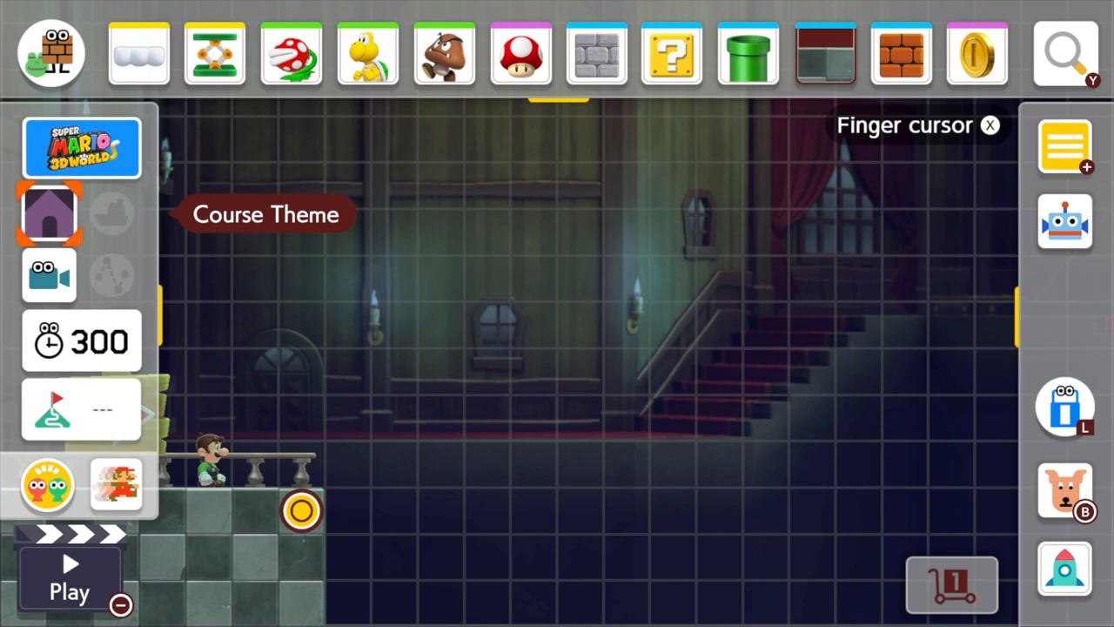
# Change the course style to New Super Mario Bros. U, accepting the course reset
pyautogui.click(49, 213)
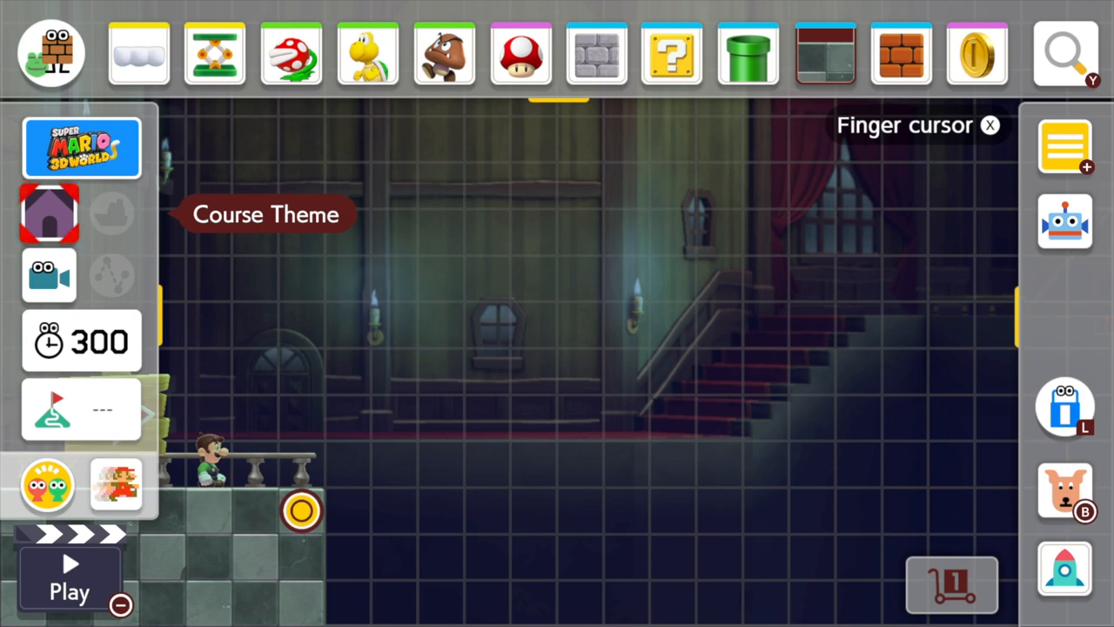
pyautogui.click(49, 213)
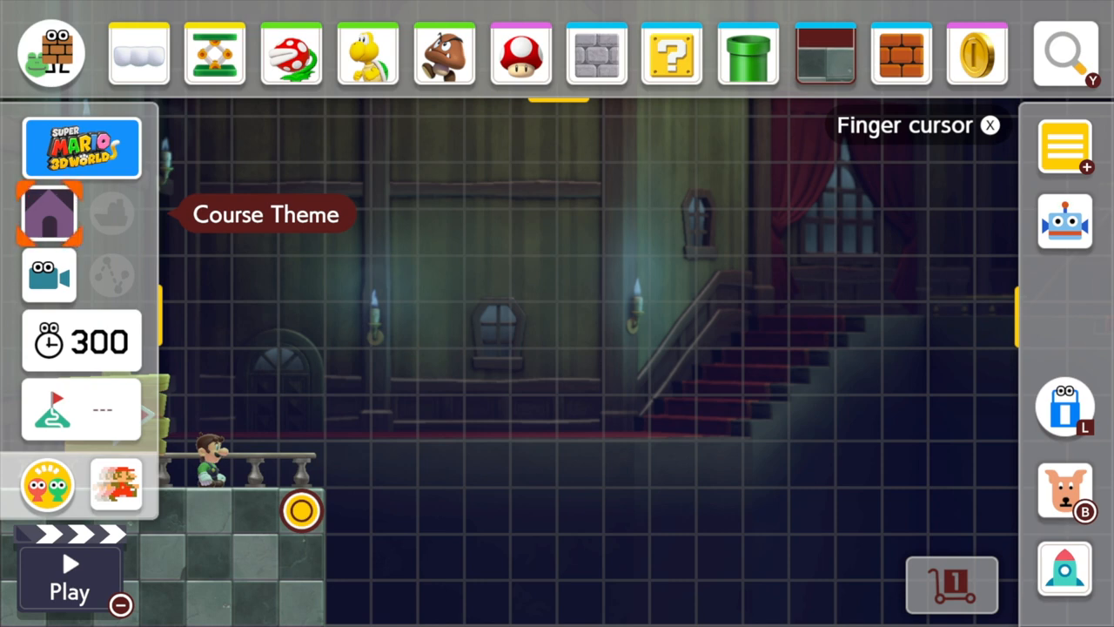
pyautogui.click(49, 213)
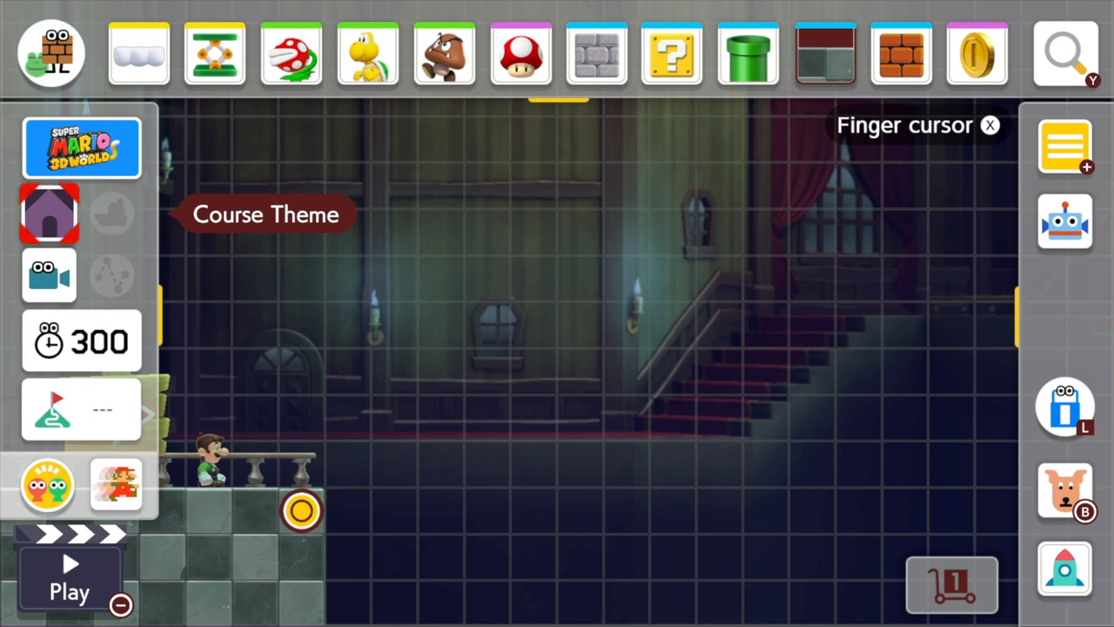
pyautogui.click(49, 213)
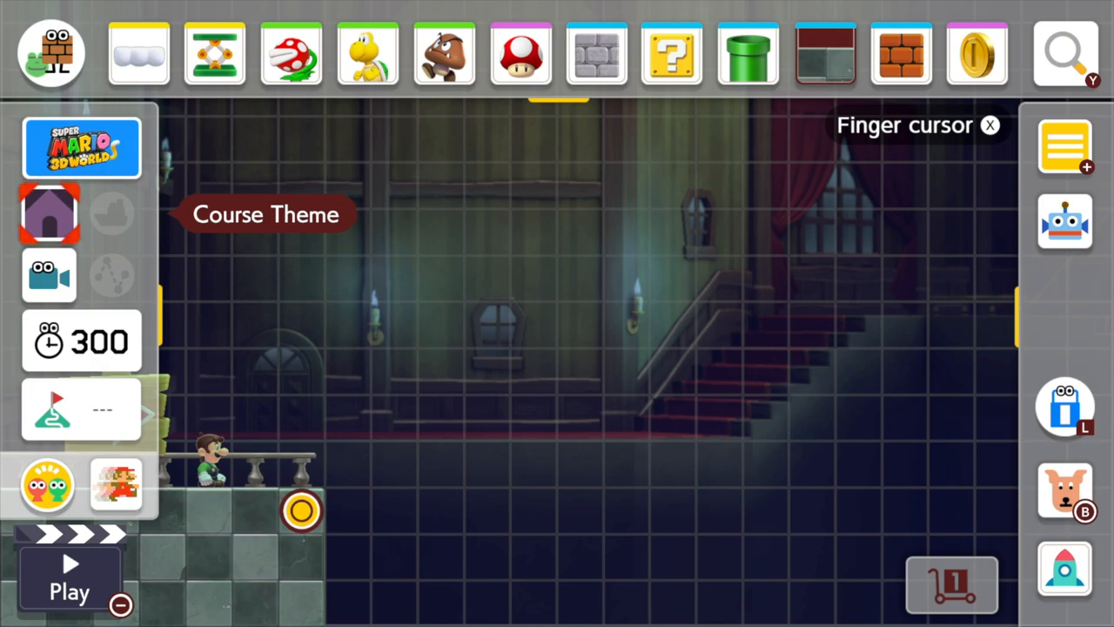
pyautogui.click(49, 213)
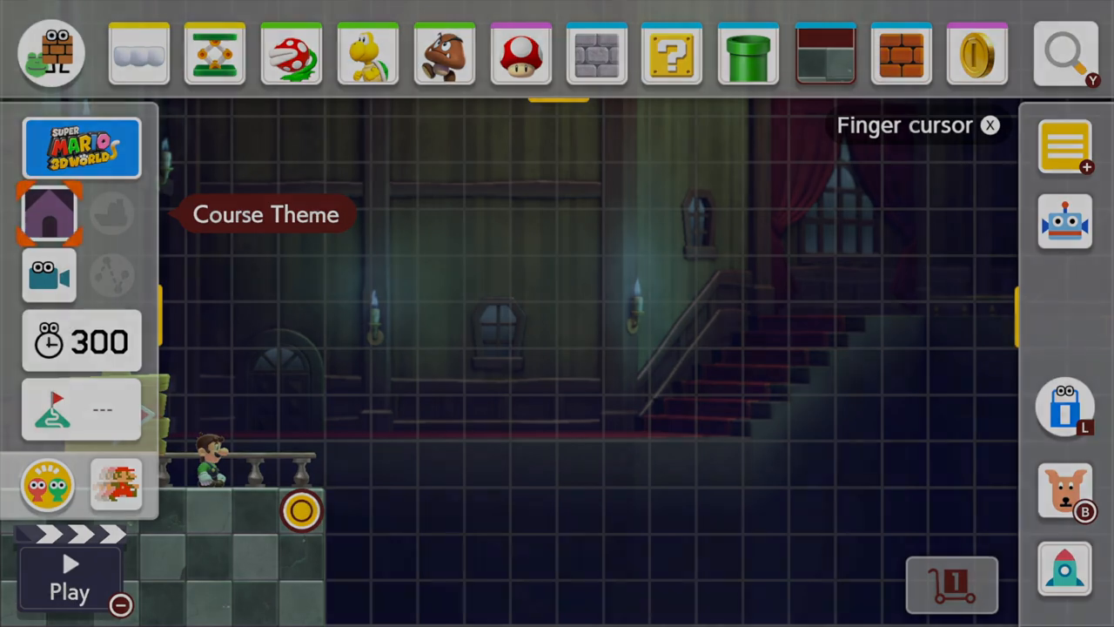
pyautogui.click(627, 339)
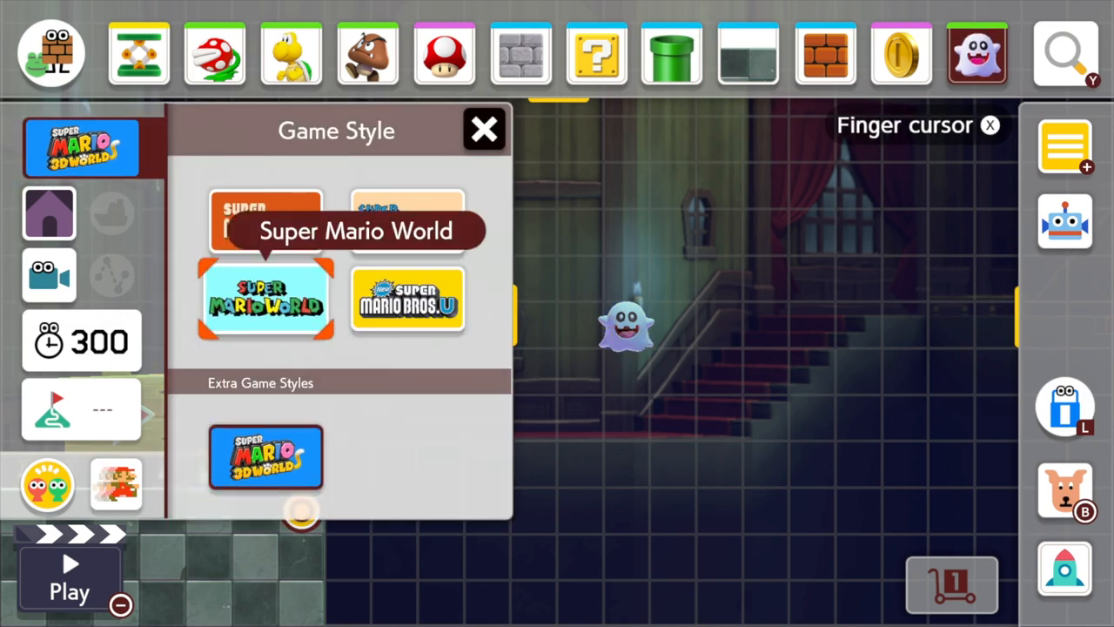
pyautogui.click(265, 300)
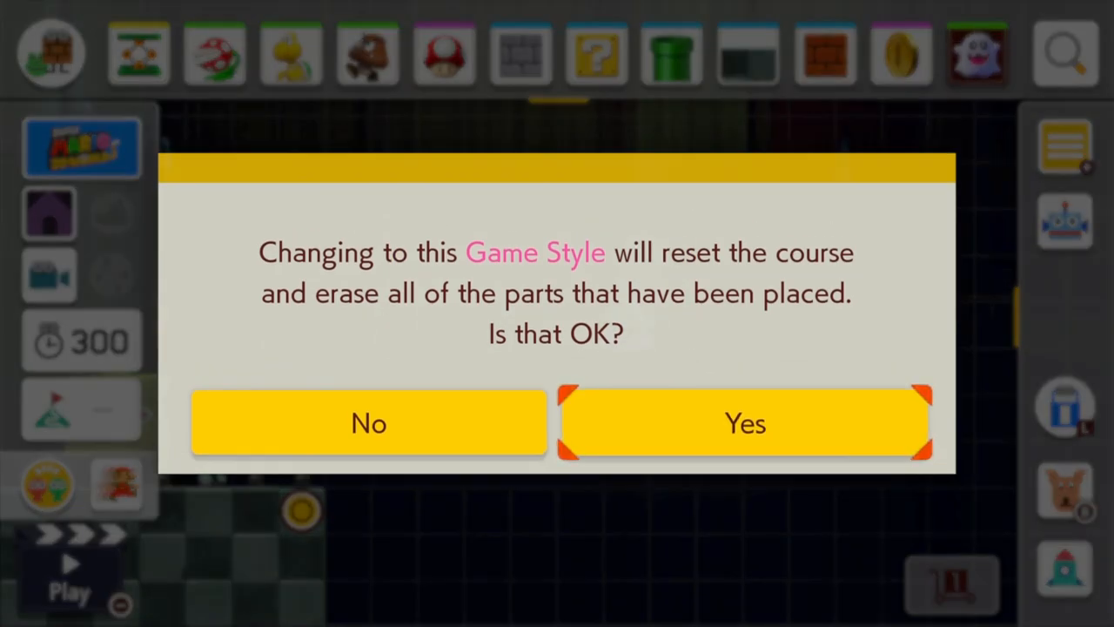
pyautogui.click(744, 422)
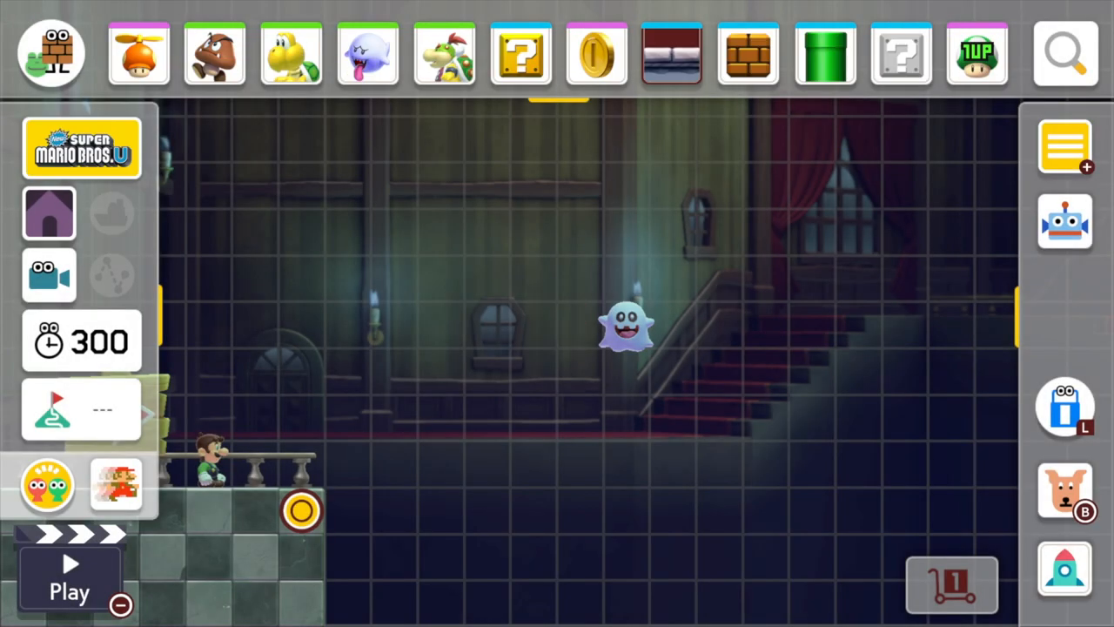
pyautogui.click(81, 148)
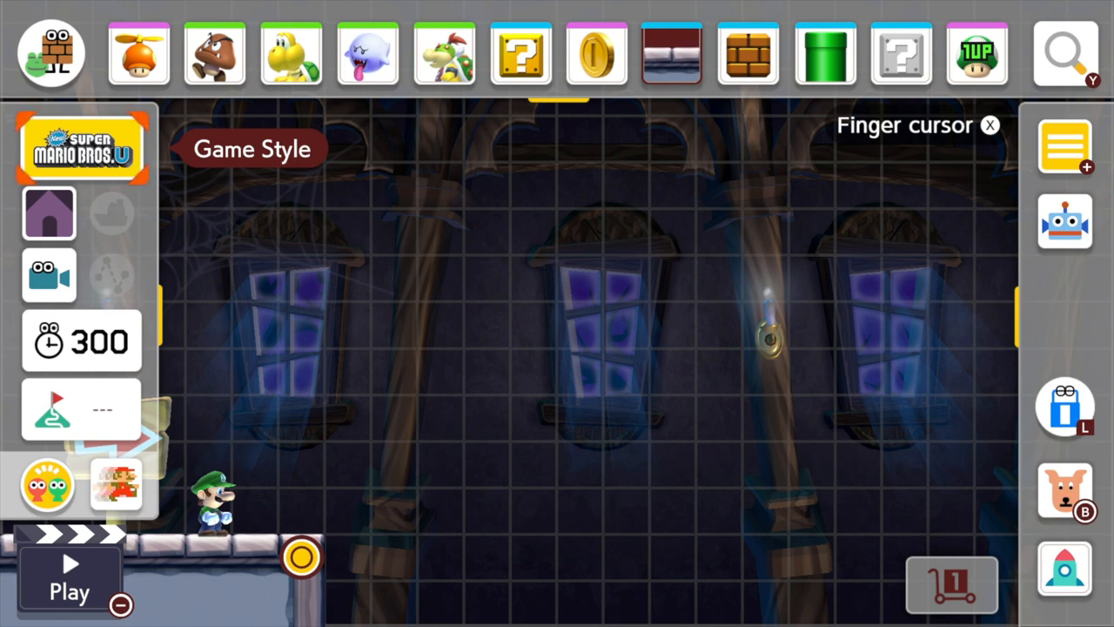
# Browse the Terrain, Items and Enemies parts, then put Boo in the top palette
pyautogui.click(444, 54)
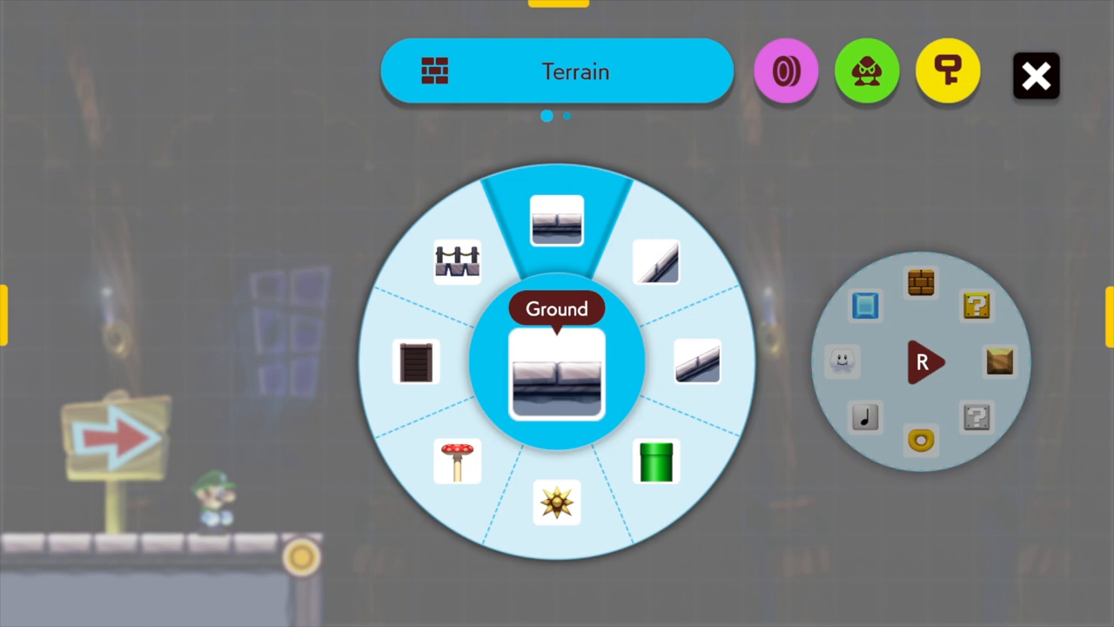
pyautogui.click(784, 70)
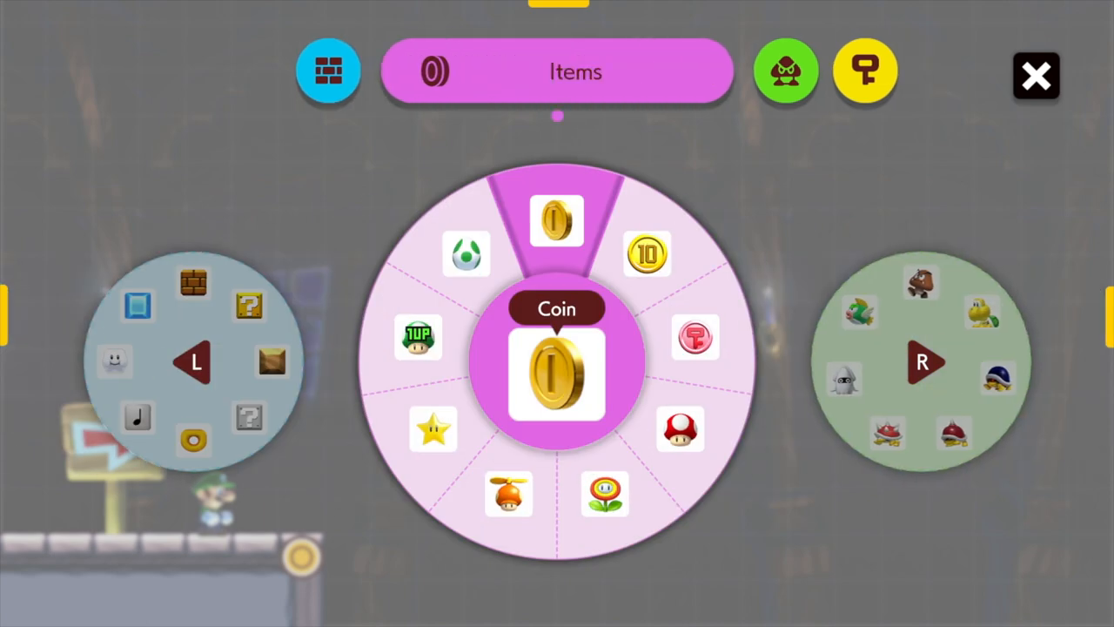
pyautogui.click(785, 71)
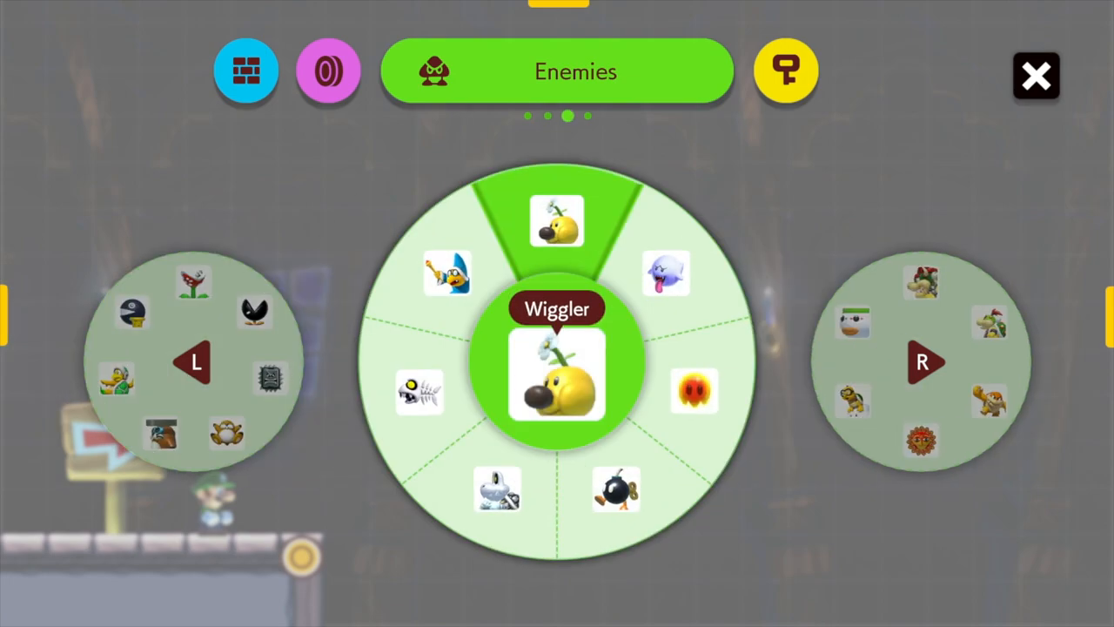
pyautogui.click(1036, 76)
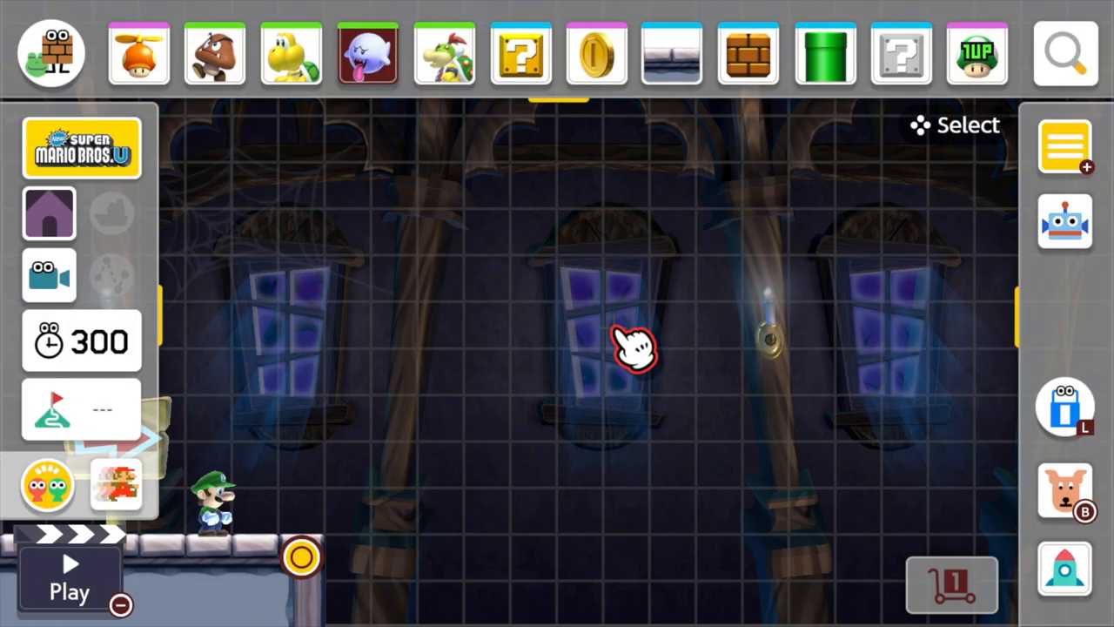
pyautogui.moveTo(596, 405)
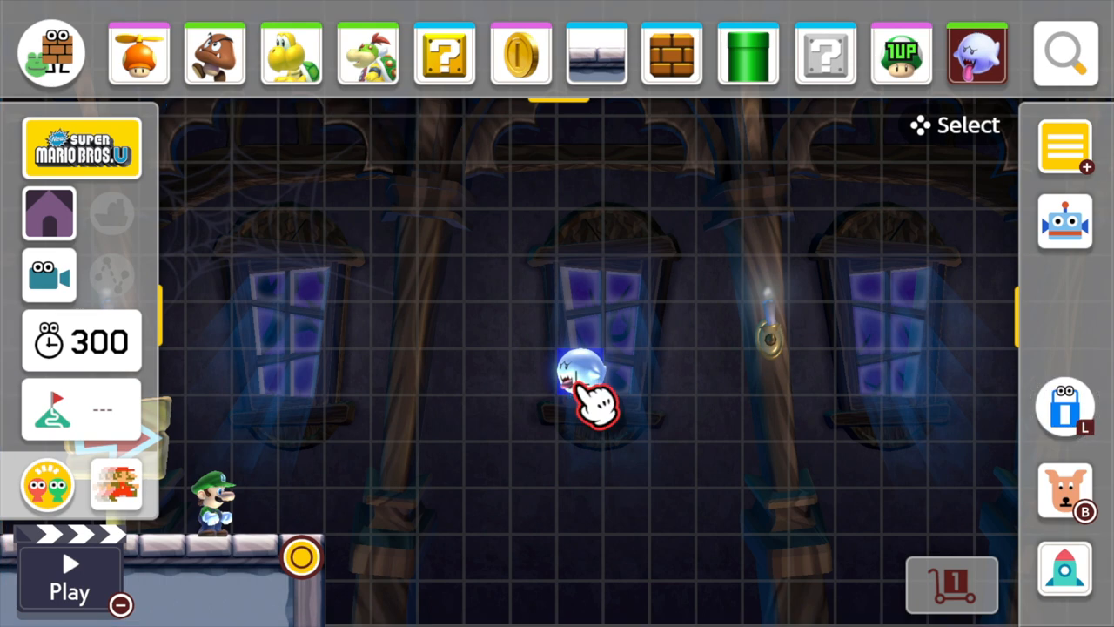
# Change the Boo at the grid centre into the Boo Circle variant
pyautogui.click(583, 374)
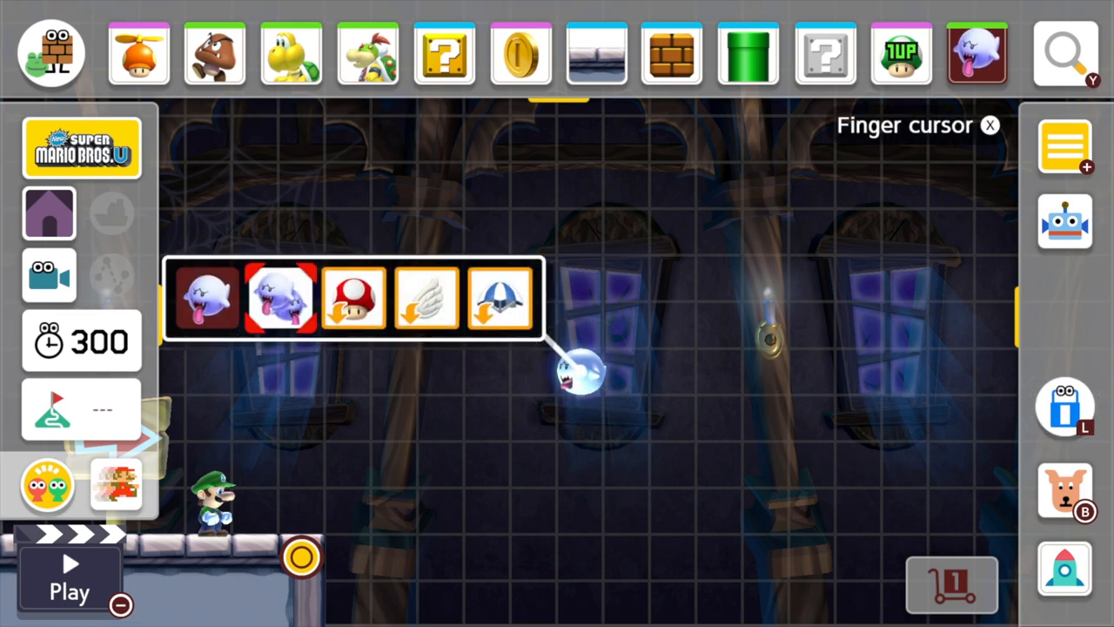
pyautogui.click(280, 298)
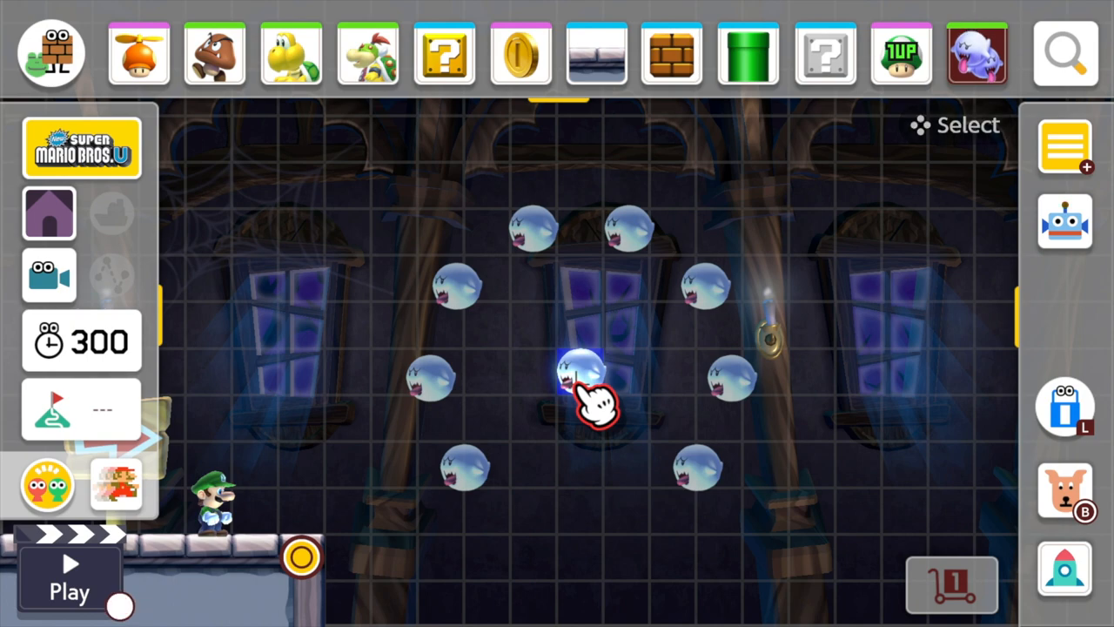
# Test-play the spinning Boo Circle, return to Make mode, and select the Brick Block
pyautogui.click(69, 579)
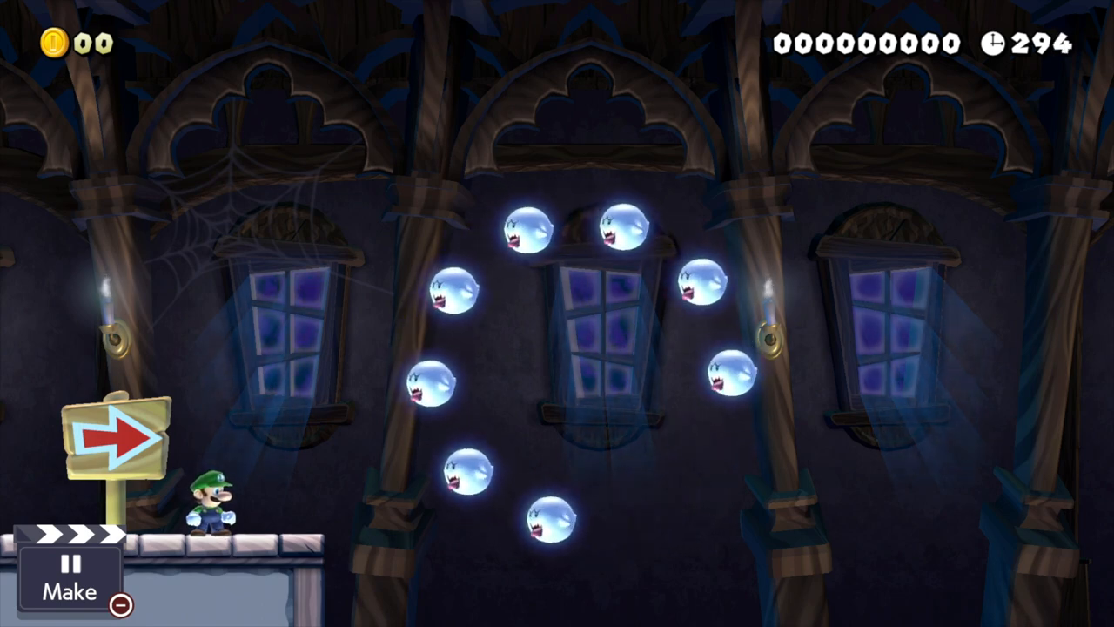
pyautogui.click(70, 578)
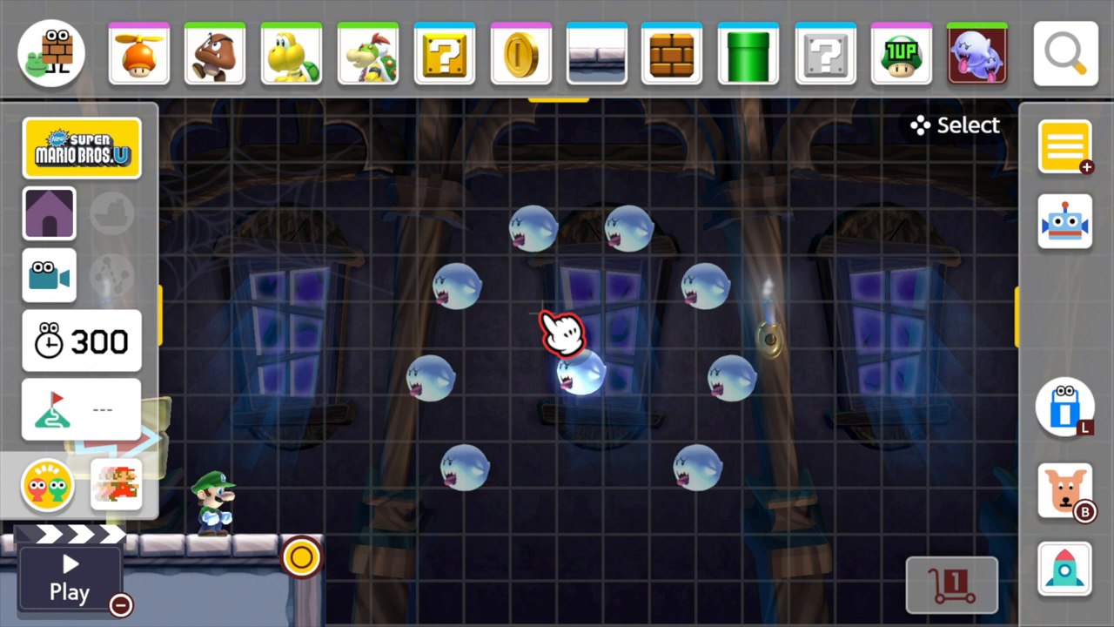
pyautogui.click(977, 54)
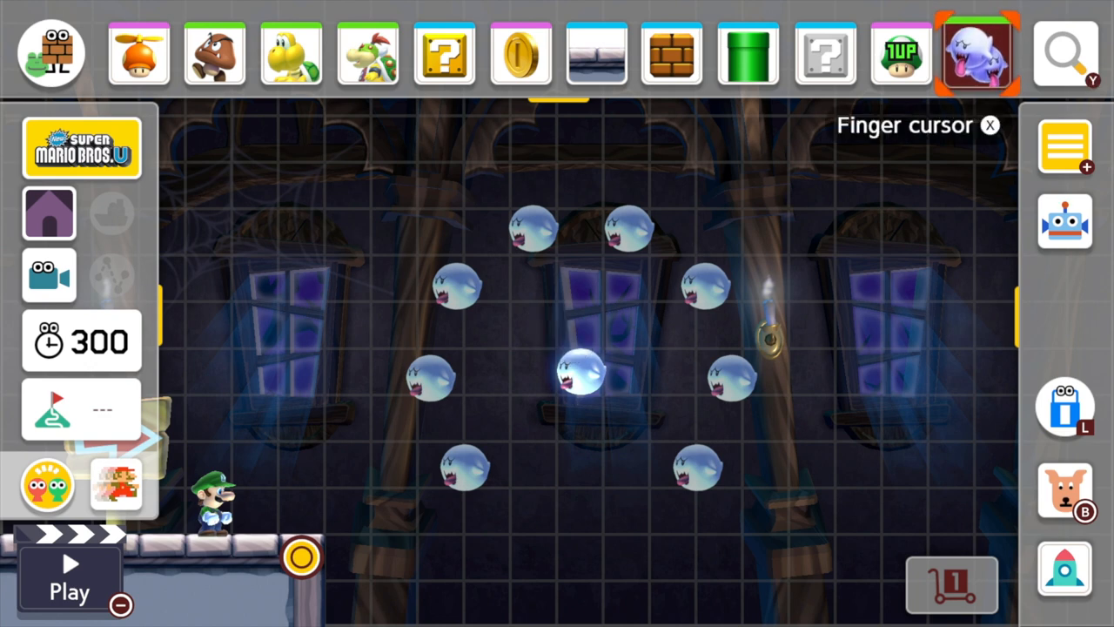
pyautogui.click(671, 54)
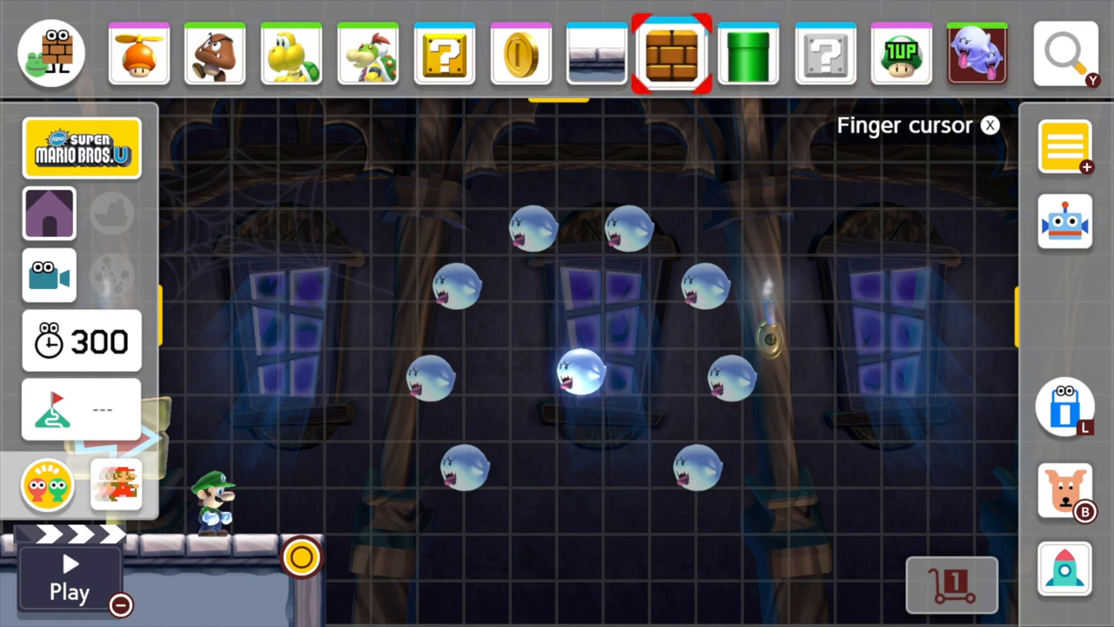
pyautogui.click(976, 53)
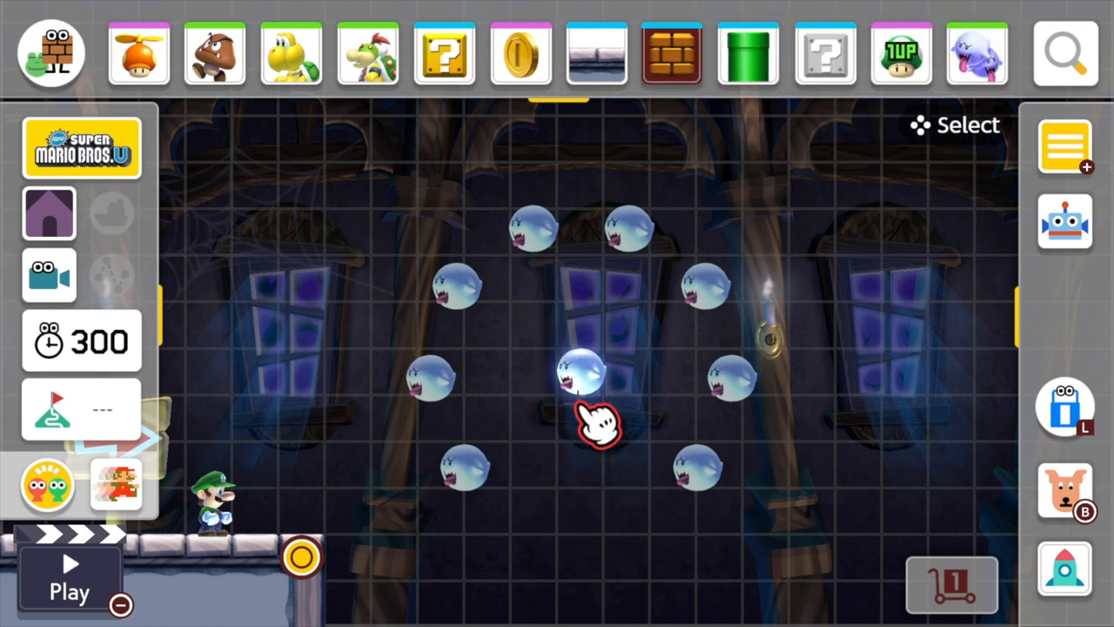
# Place a brick row under the central Boo and a ? Block above it
pyautogui.click(579, 409)
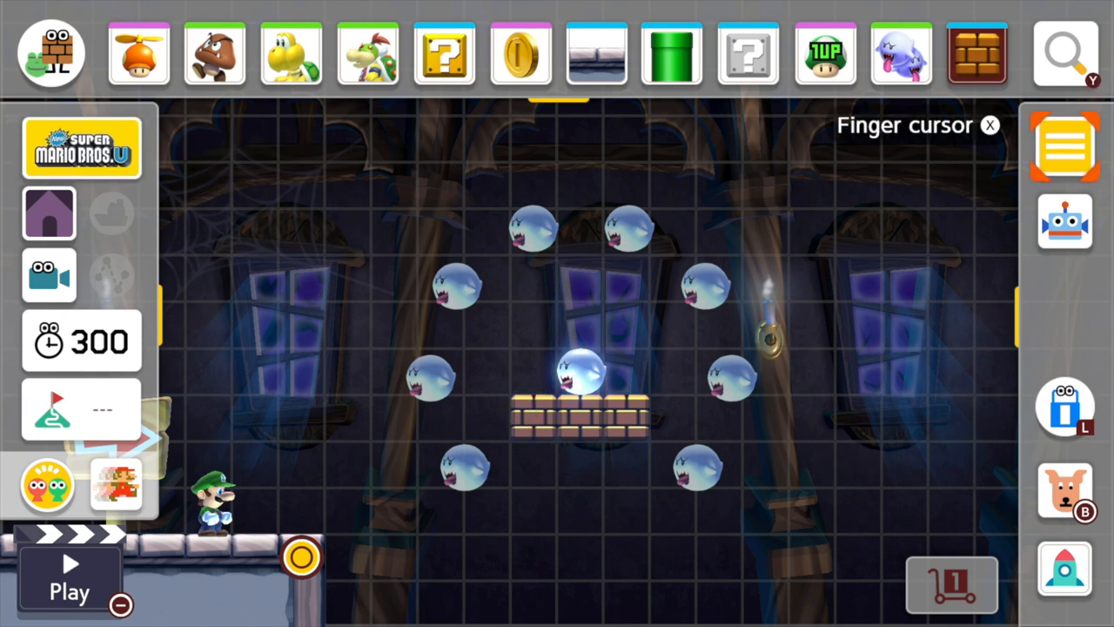
pyautogui.click(292, 53)
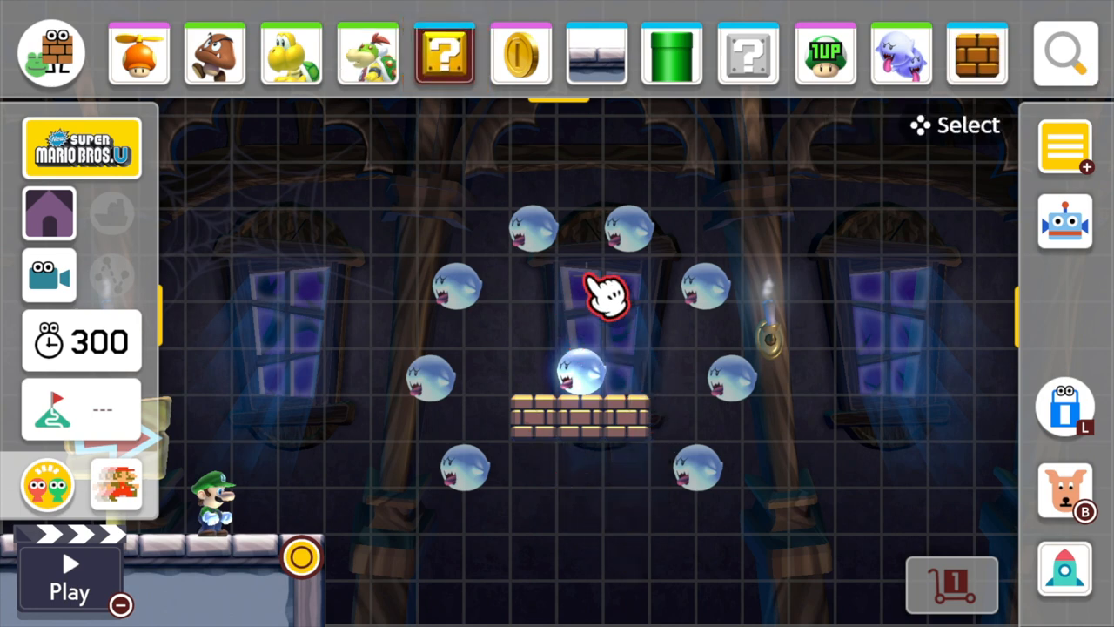
pyautogui.click(580, 274)
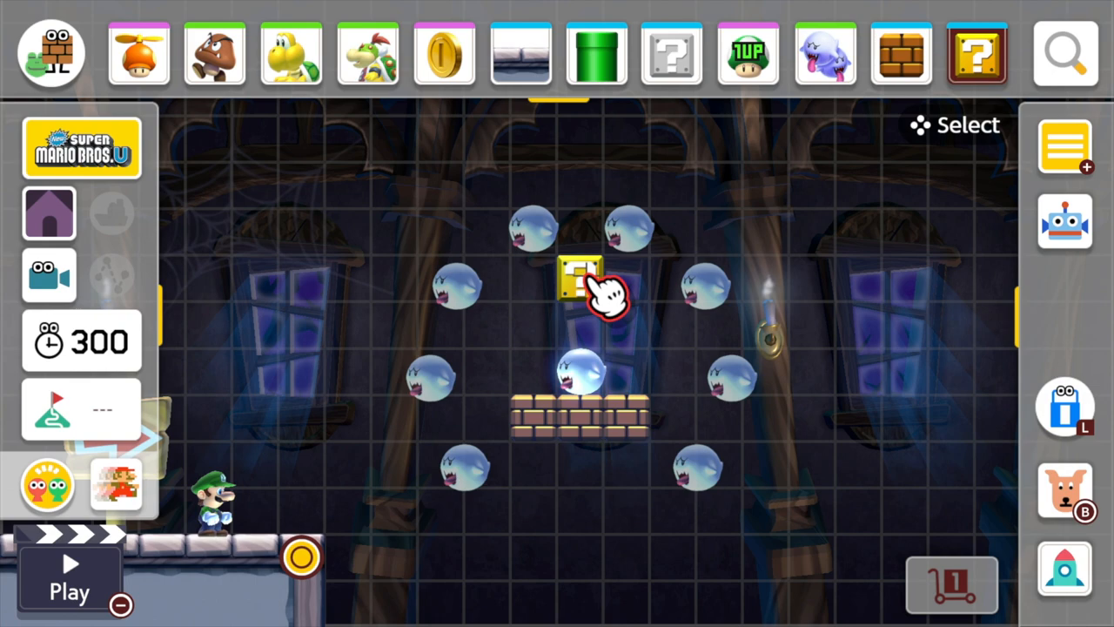
pyautogui.click(976, 54)
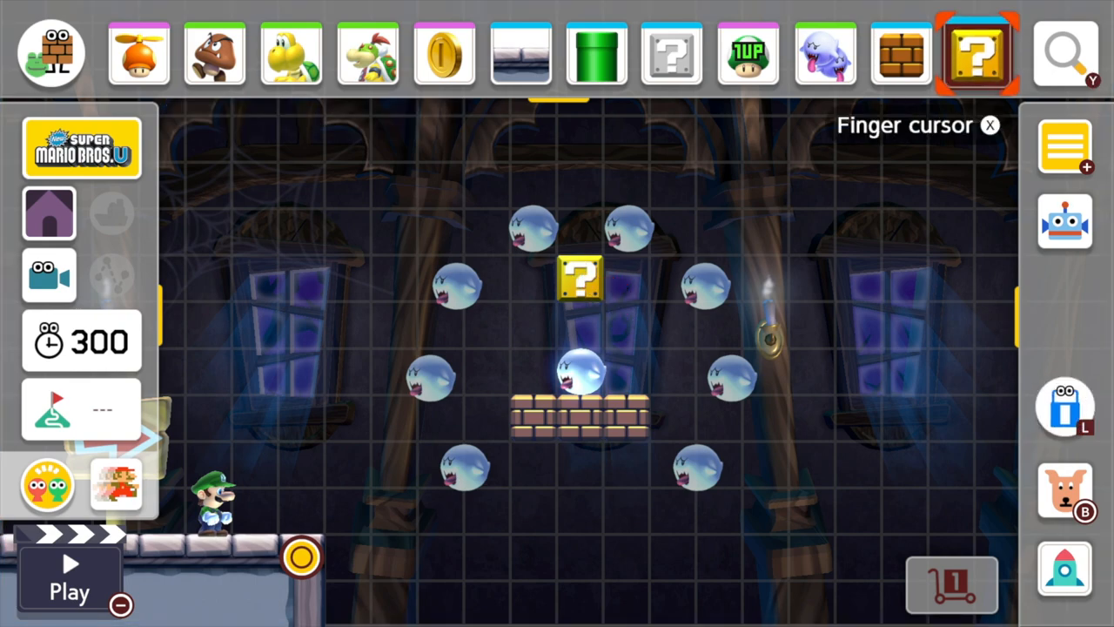
pyautogui.click(978, 54)
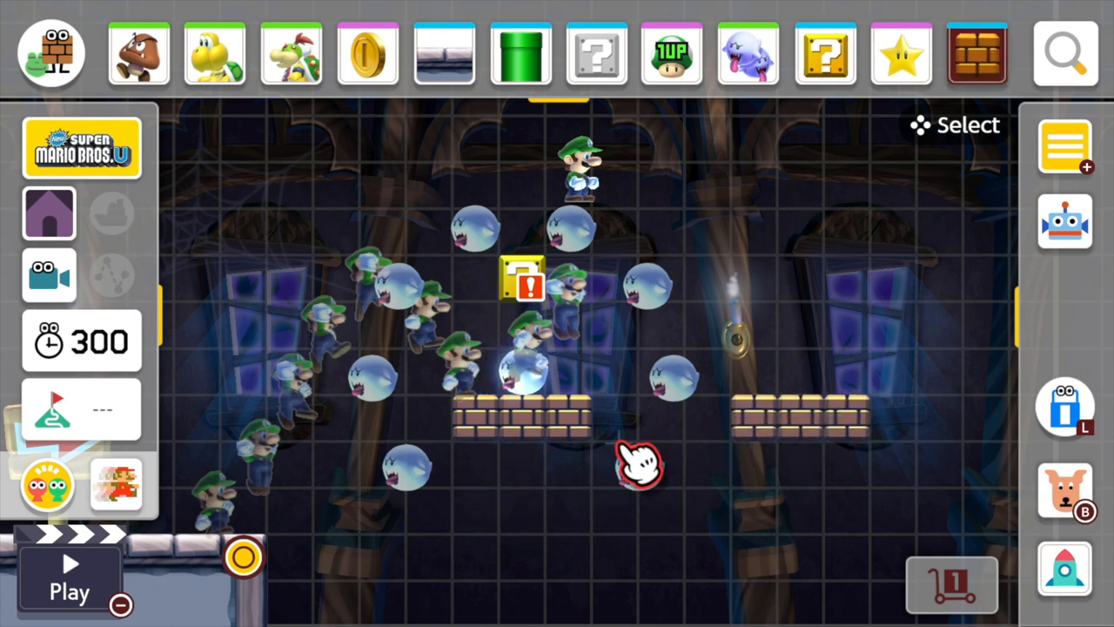
# Open the game style list to pick Super Mario Bros. 3
pyautogui.click(69, 574)
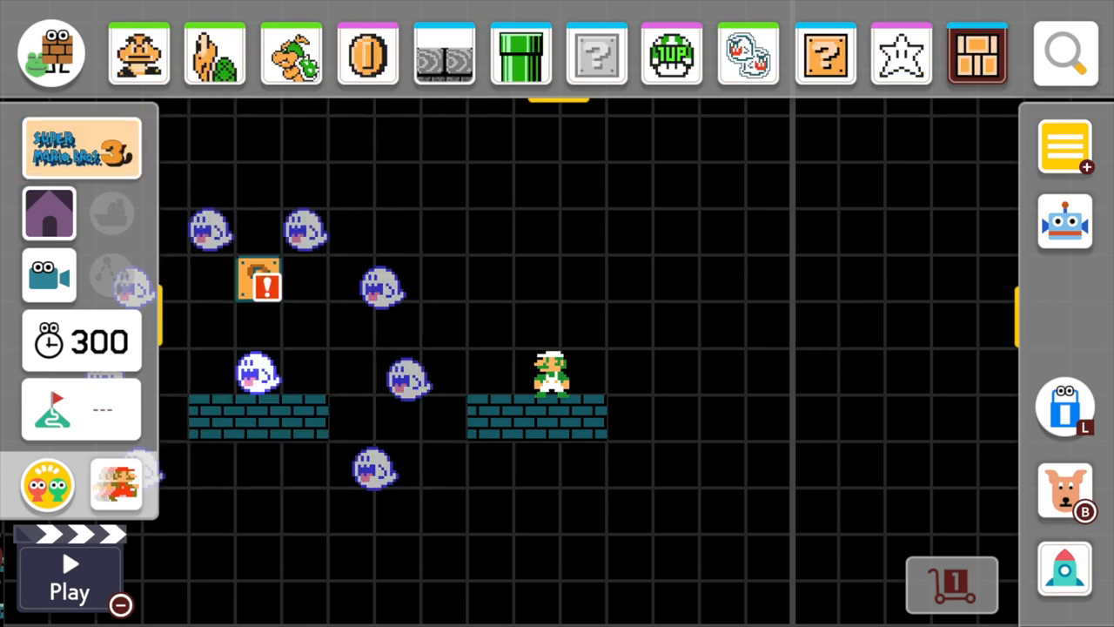
# Change the course to Super Mario World style and start a test play
pyautogui.click(557, 313)
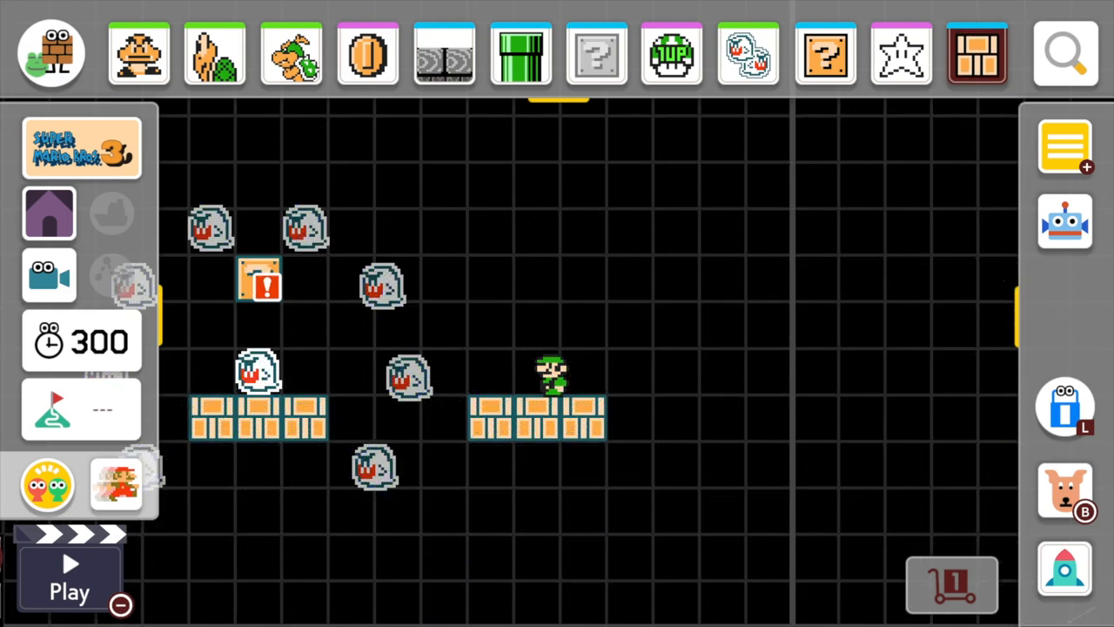
pyautogui.click(81, 146)
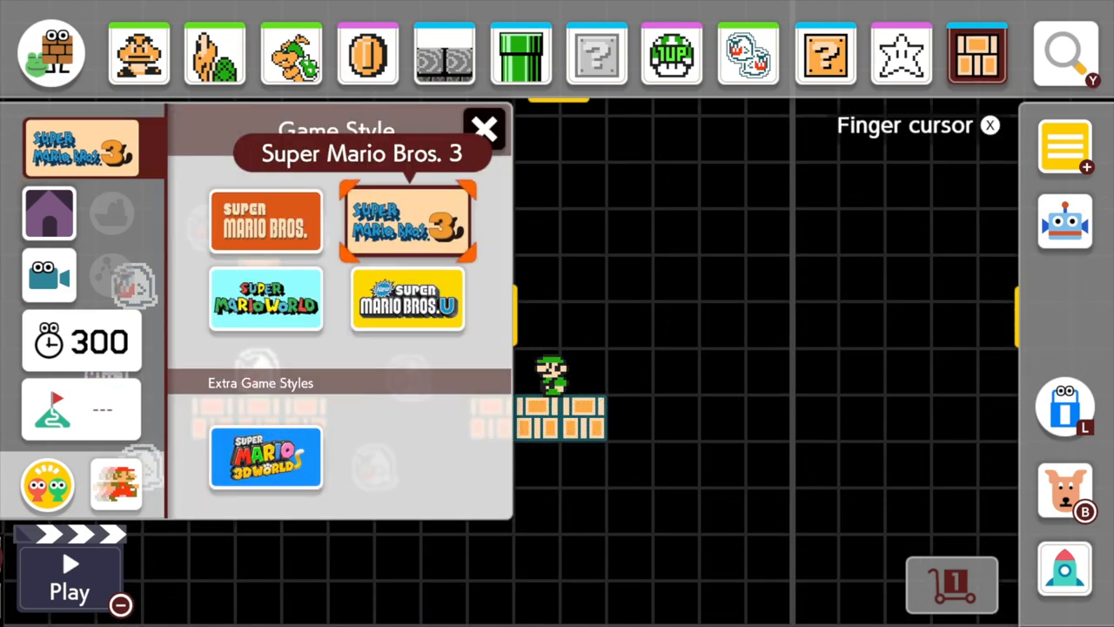
pyautogui.click(266, 299)
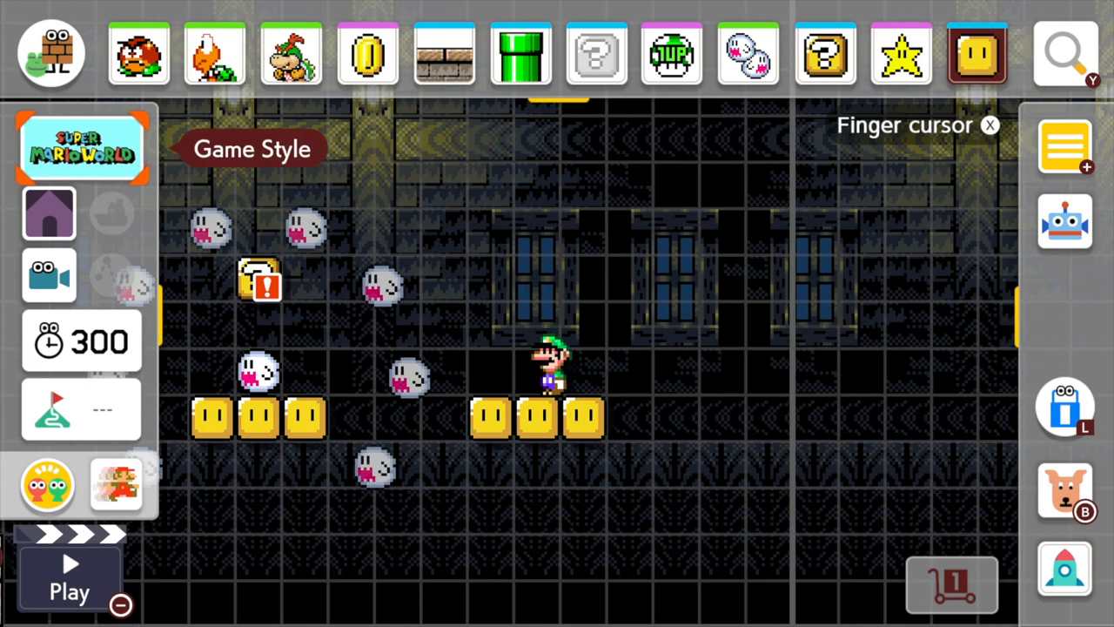
pyautogui.click(69, 579)
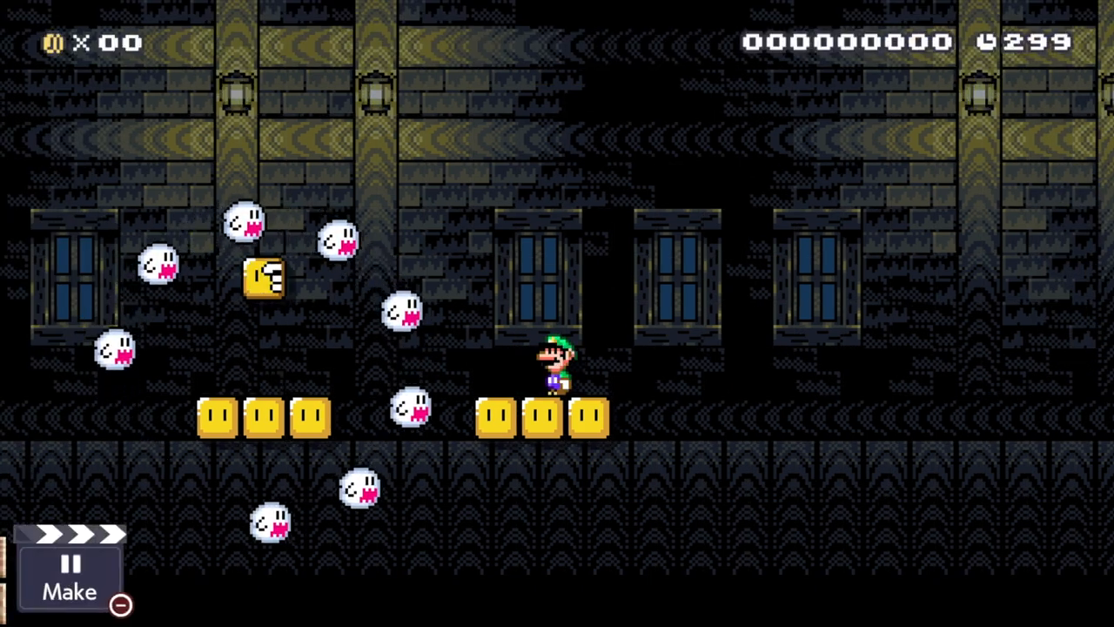